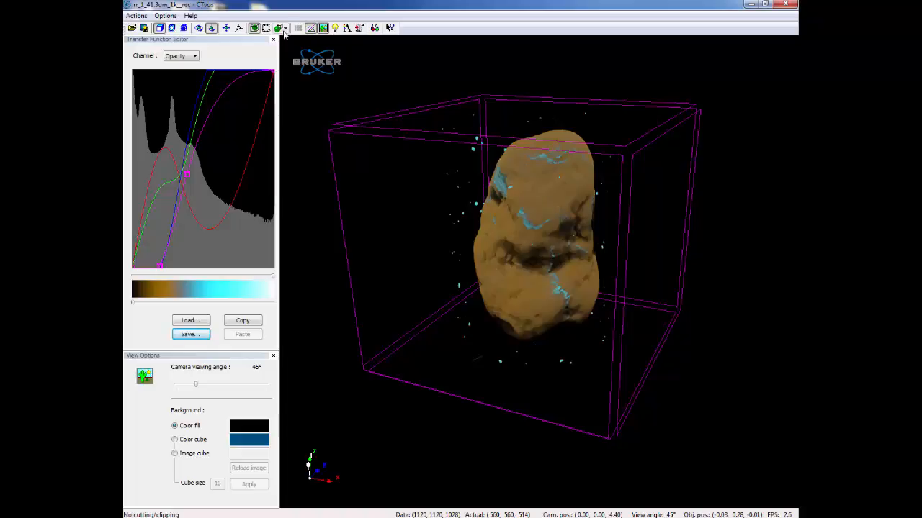
{"action": "mouse_move", "coordinate": [279, 29]}
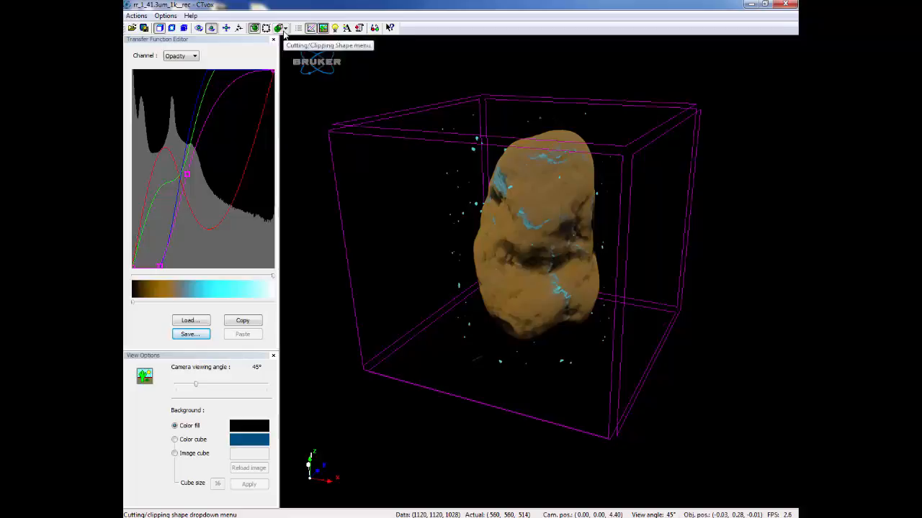
- Choose Box from the Cutting/Clipping shape list so a box appears in the 3D scene
{"action": "left_click", "coordinate": [279, 28]}
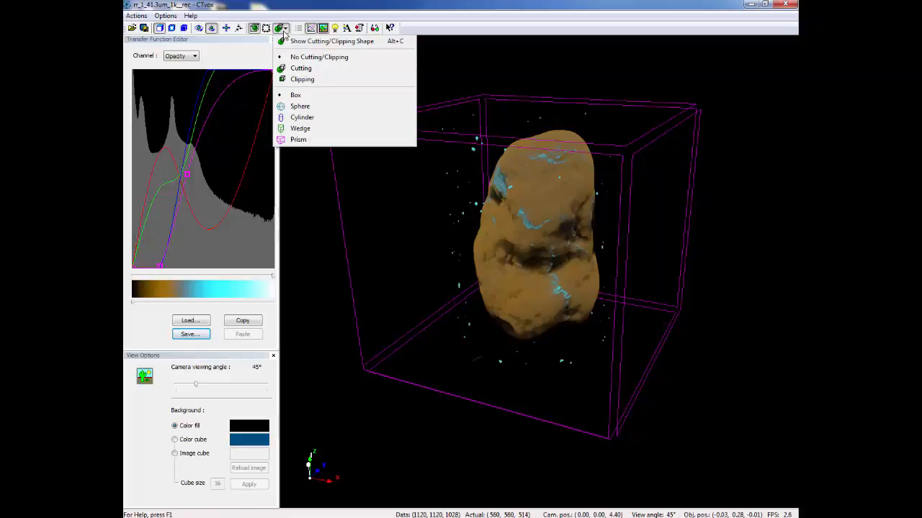
{"action": "left_click", "coordinate": [296, 96]}
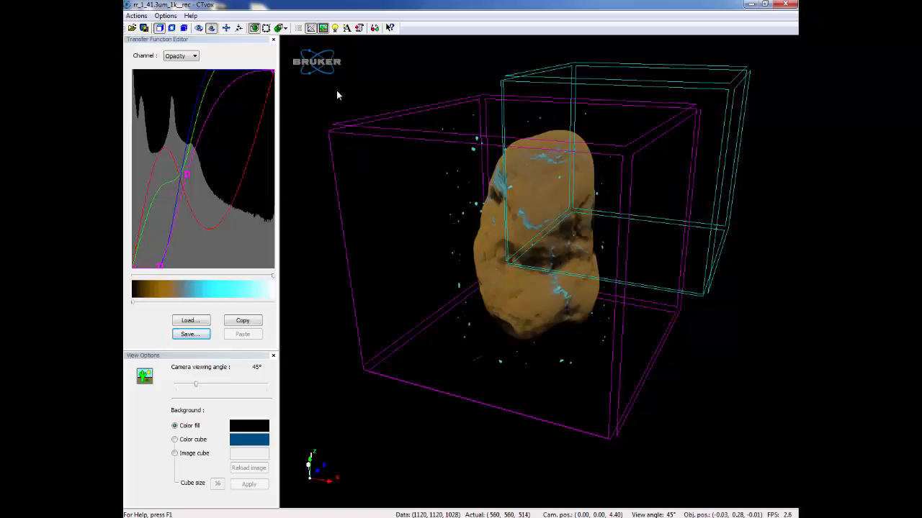
{"action": "left_click", "coordinate": [279, 29]}
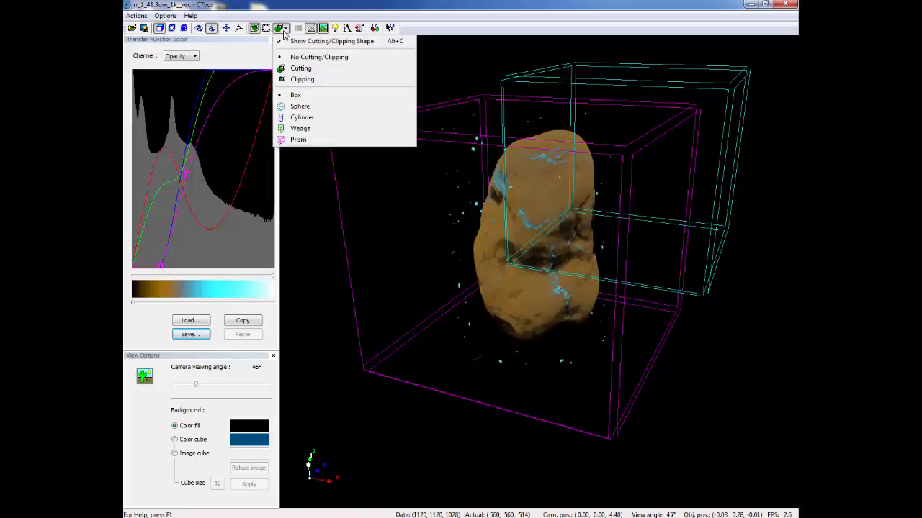
{"action": "mouse_move", "coordinate": [302, 118]}
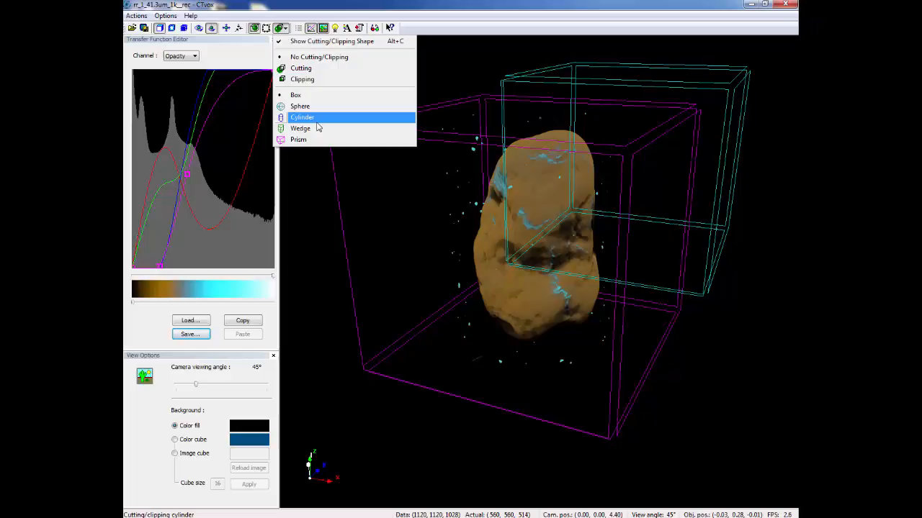
{"action": "mouse_move", "coordinate": [300, 107]}
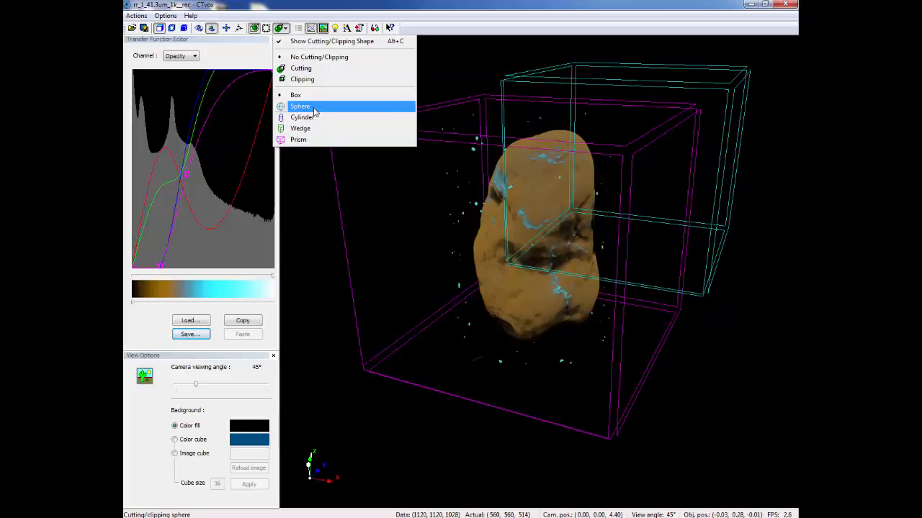
{"action": "mouse_move", "coordinate": [314, 79]}
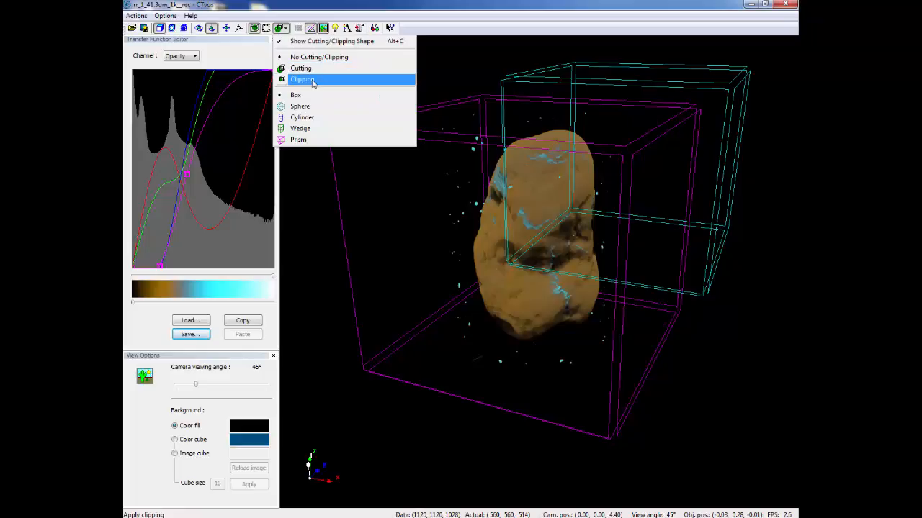
{"action": "mouse_move", "coordinate": [301, 68]}
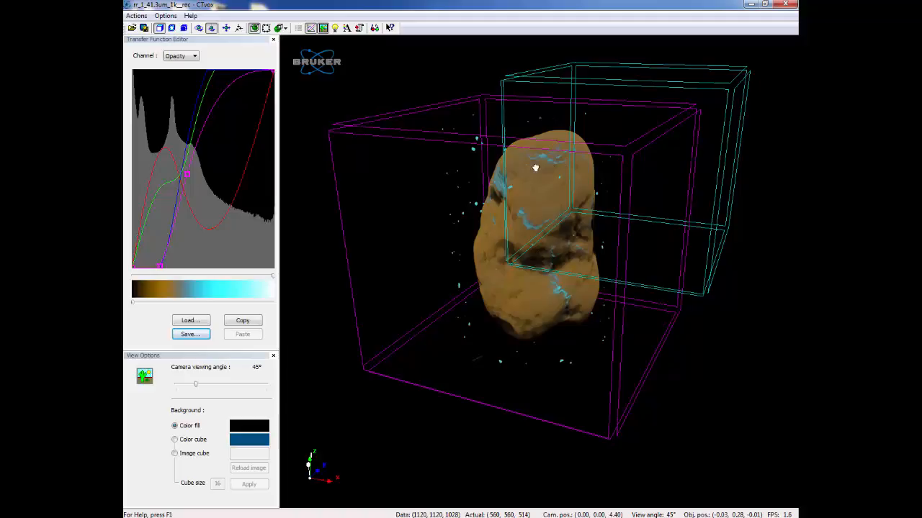
- Move the box onto the top part of the rock, orbiting the scene to check its placement
{"action": "left_click_drag", "start_coordinate": [535, 167], "coordinate": [567, 164]}
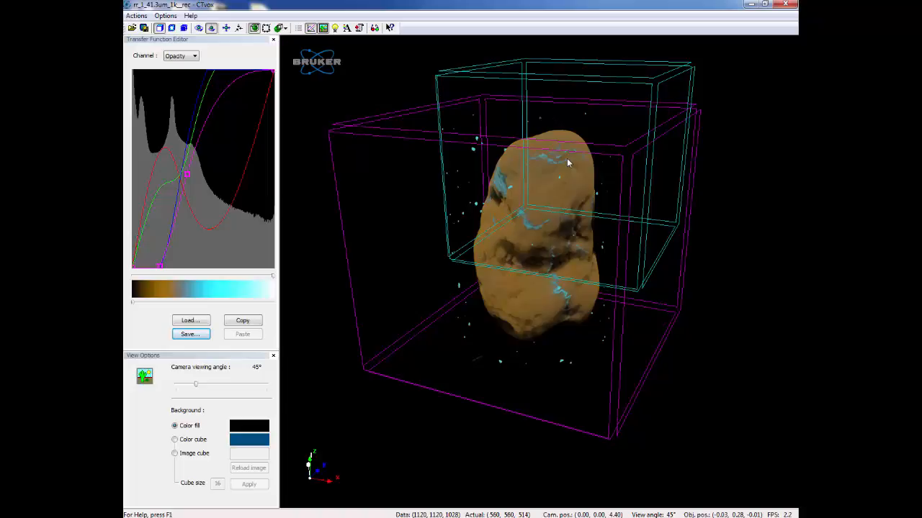
{"action": "mouse_move", "coordinate": [589, 218]}
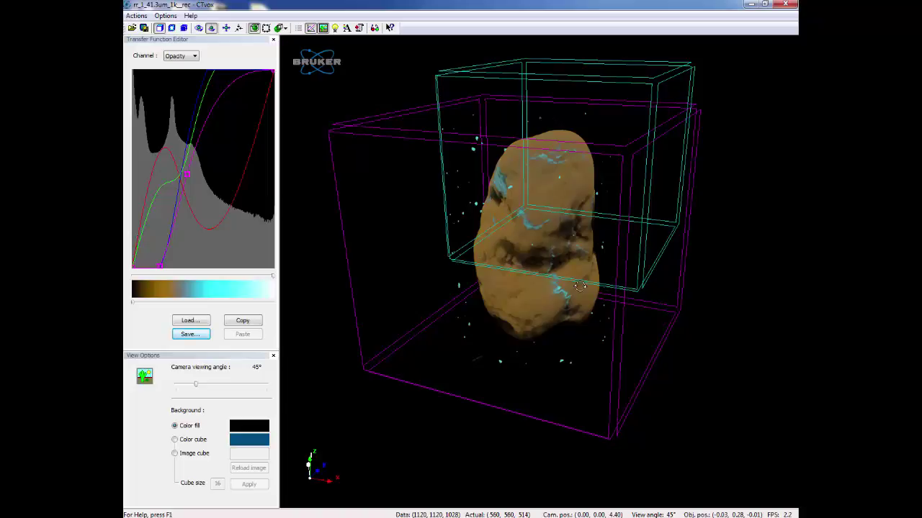
{"action": "left_click_drag", "start_coordinate": [579, 286], "coordinate": [542, 285]}
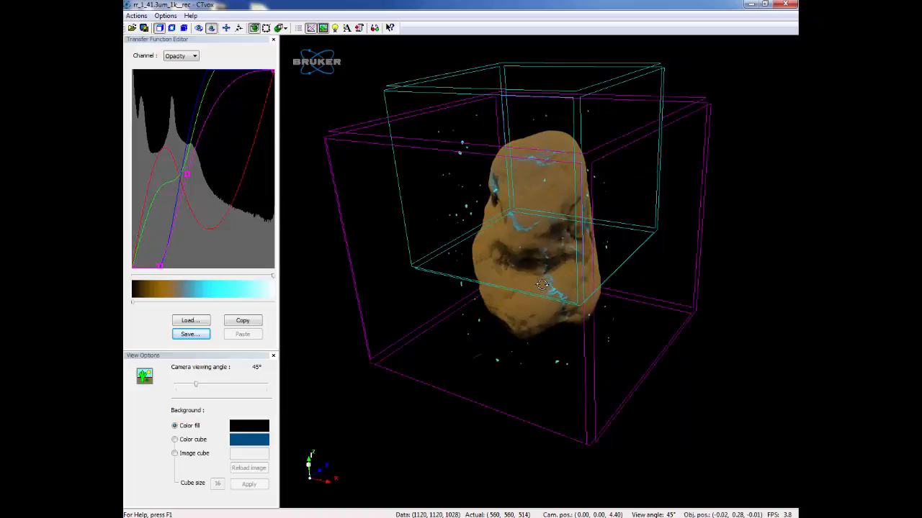
{"action": "left_click_drag", "start_coordinate": [542, 285], "coordinate": [545, 288]}
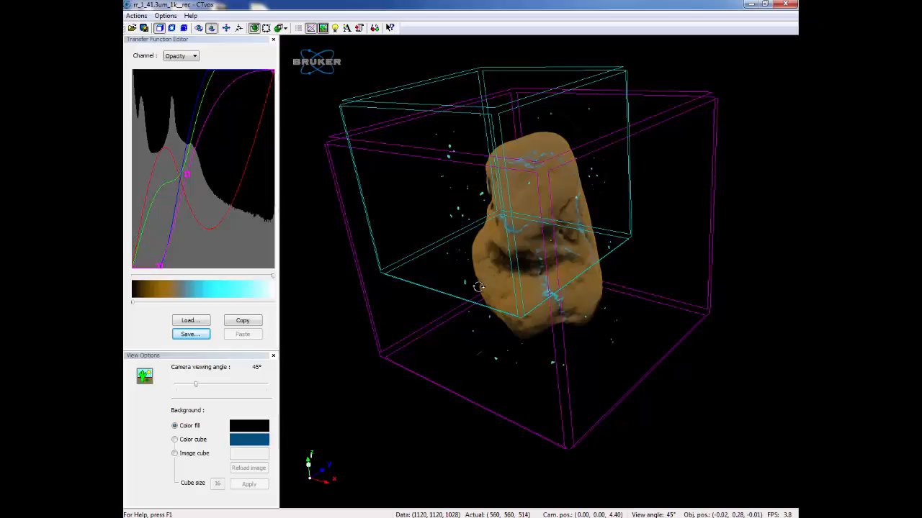
{"action": "left_click_drag", "start_coordinate": [478, 287], "coordinate": [579, 330]}
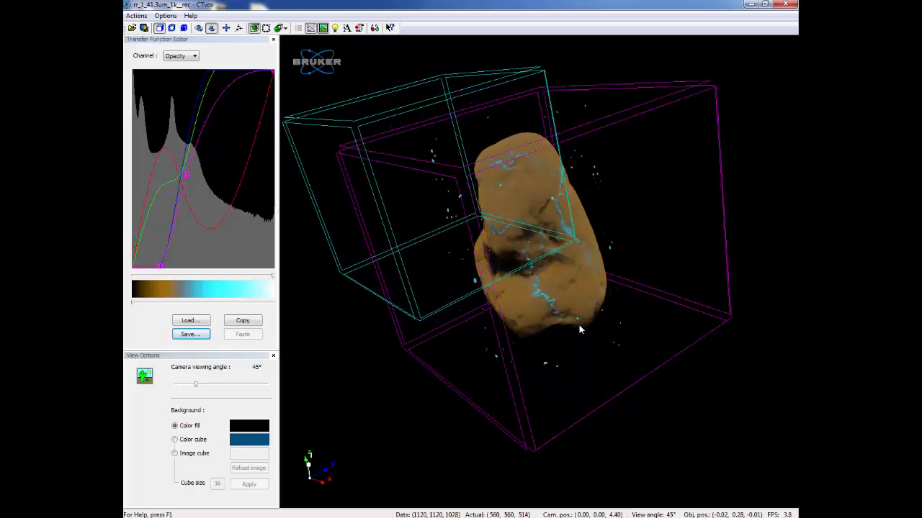
{"action": "mouse_move", "coordinate": [381, 253]}
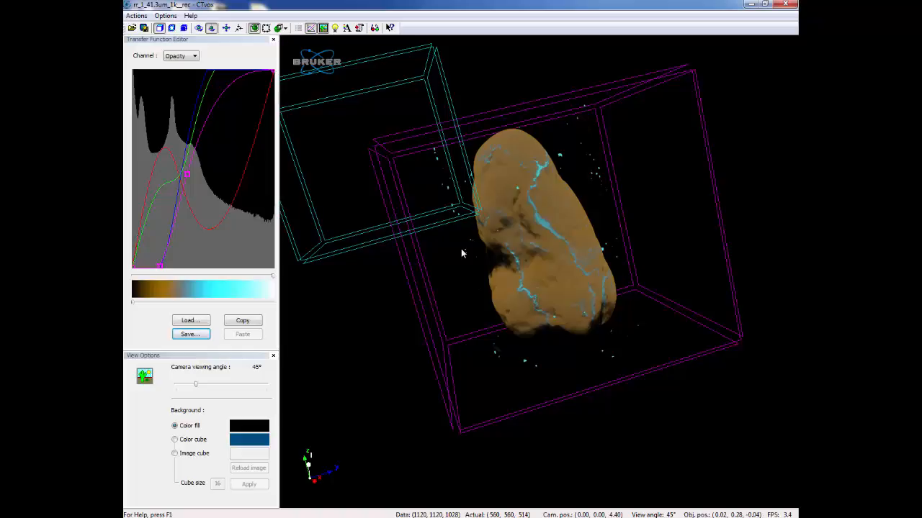
{"action": "mouse_move", "coordinate": [545, 196]}
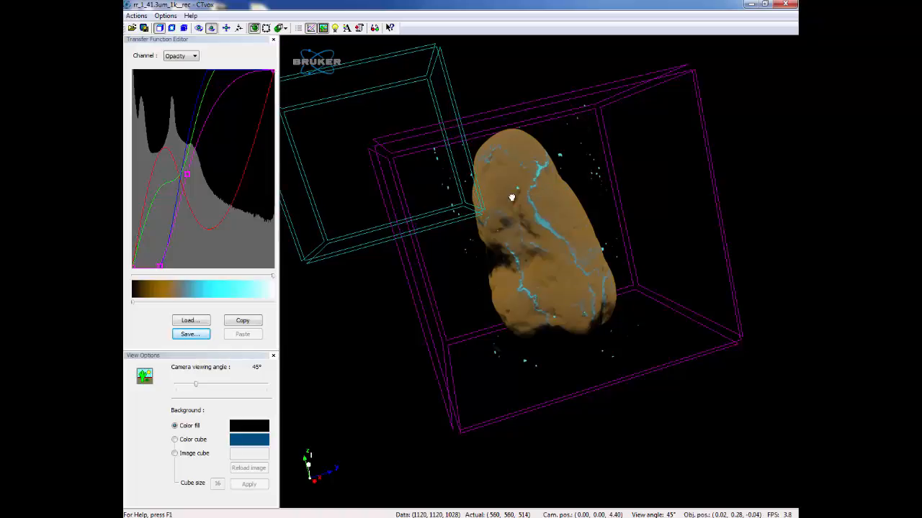
{"action": "left_click_drag", "start_coordinate": [512, 199], "coordinate": [588, 217]}
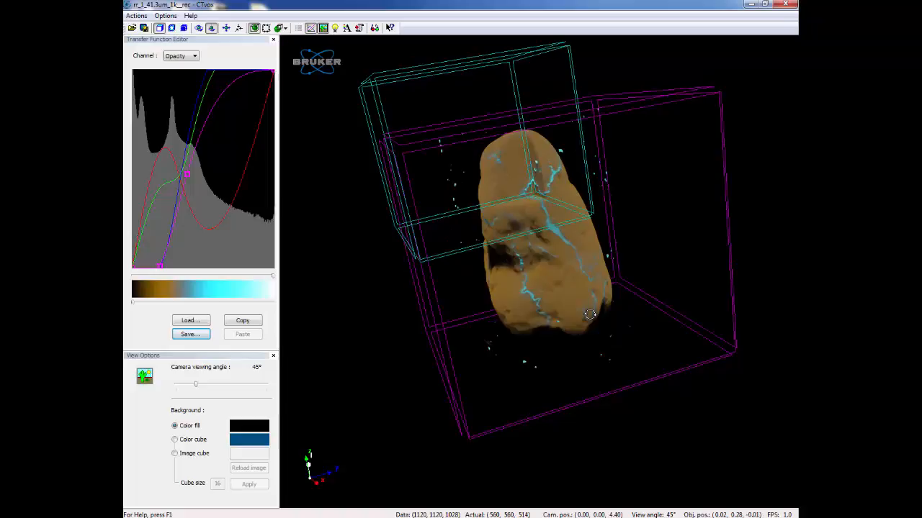
{"action": "left_click_drag", "start_coordinate": [589, 314], "coordinate": [591, 320]}
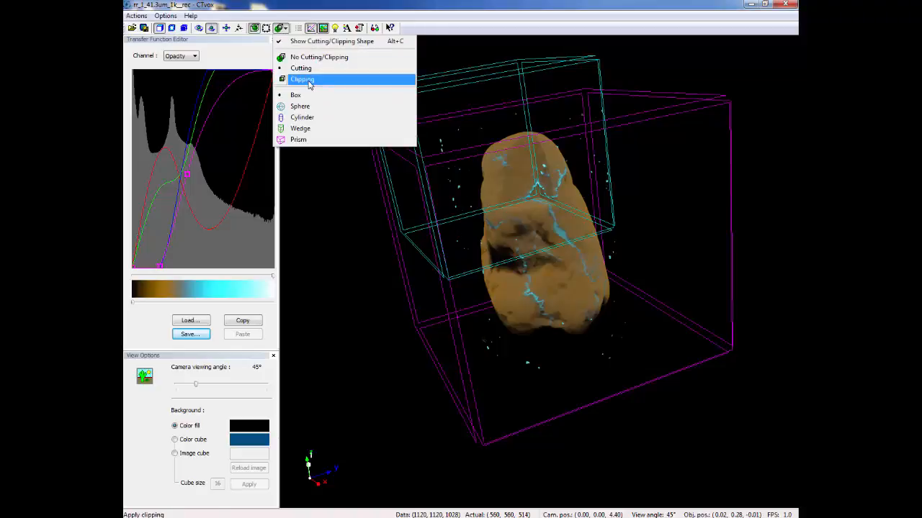
- Select Clipping so only the rock material inside the box stays visible
{"action": "left_click", "coordinate": [302, 79]}
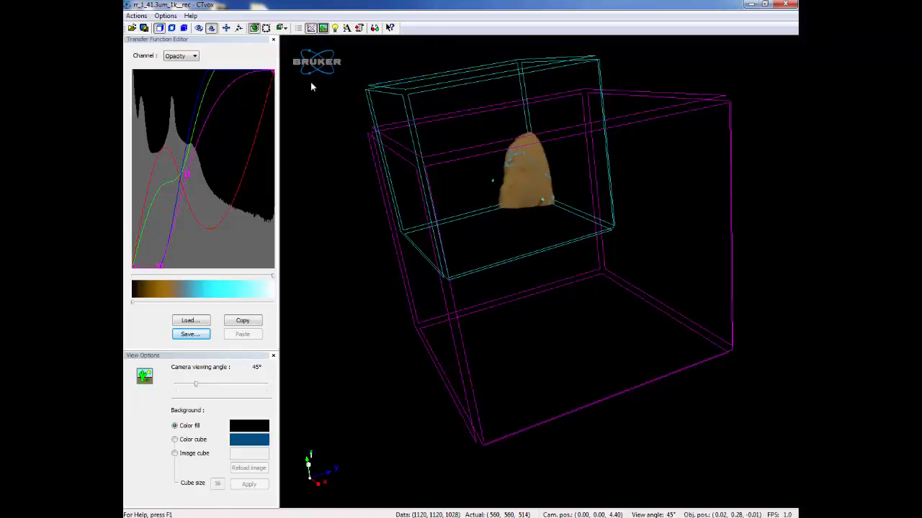